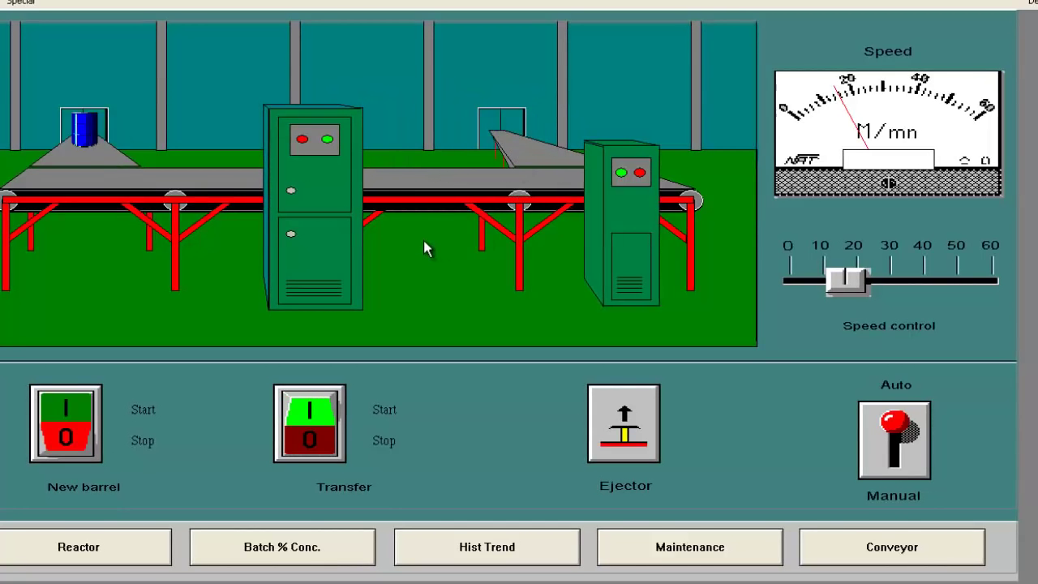
Start New barrel and Transfer, then raise the conveyor speed to about 38 m/min.
left_click(65, 410)
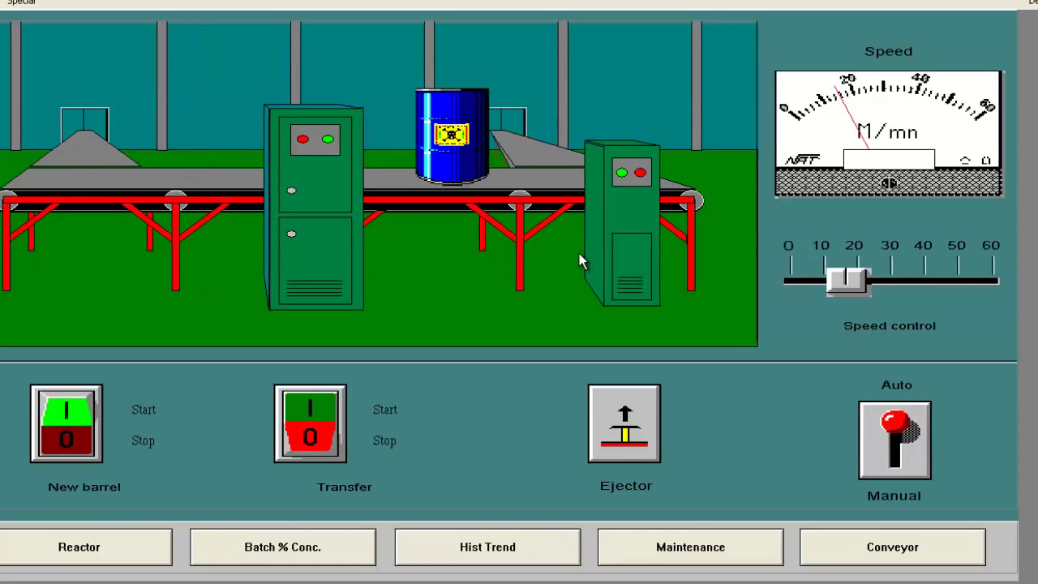
left_click(309, 410)
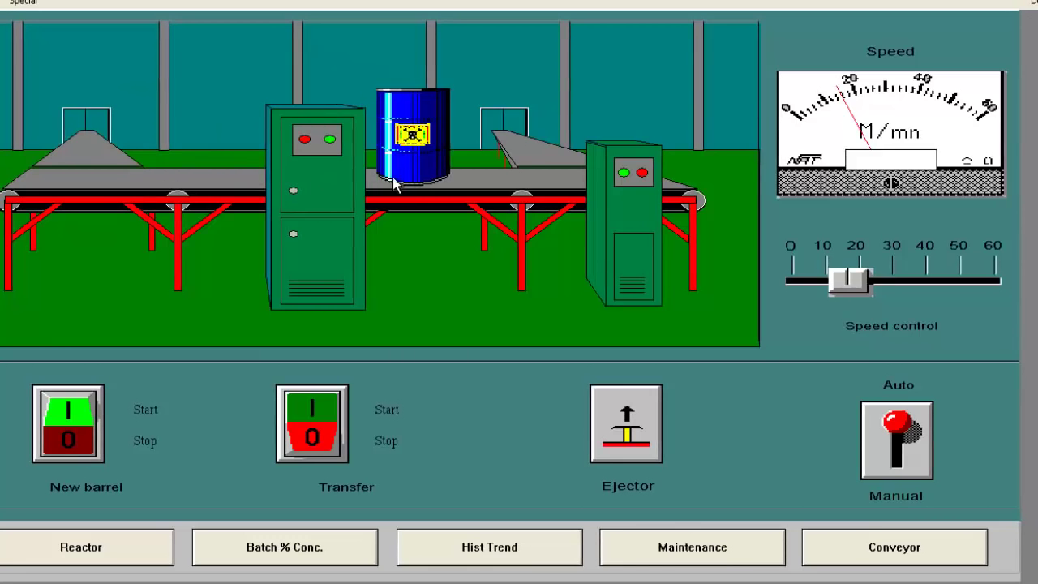
left_click(311, 410)
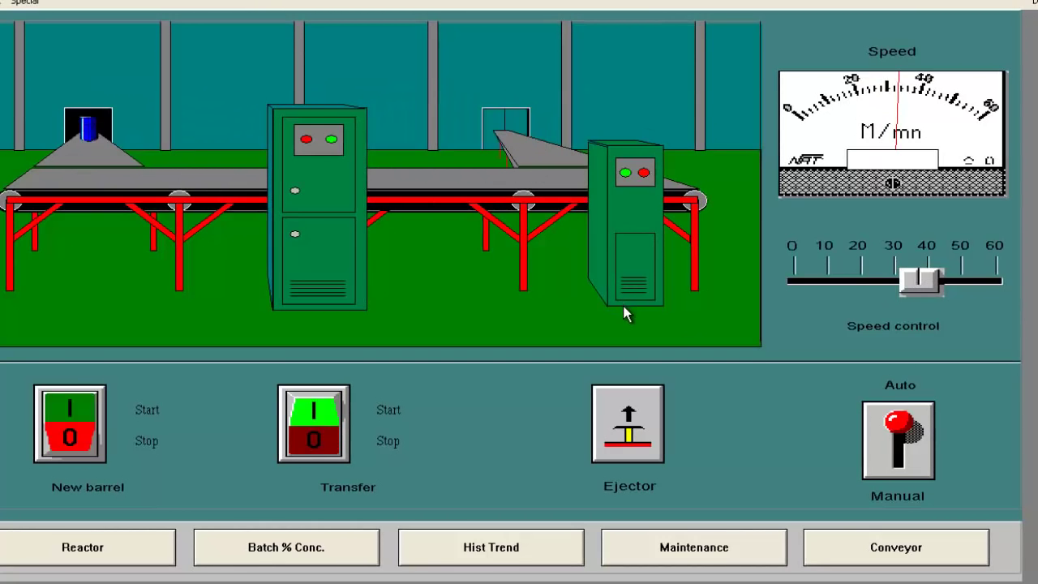
left_click(69, 406)
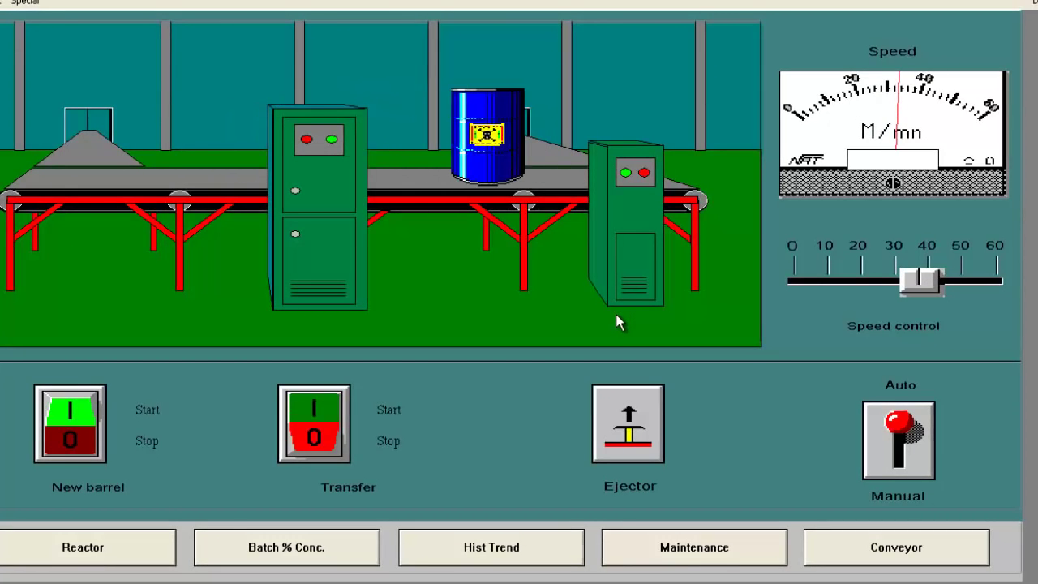
Push the conveyor speed slider toward 45, then lower it to about 22 m/min.
left_click_drag(920, 280, 961, 283)
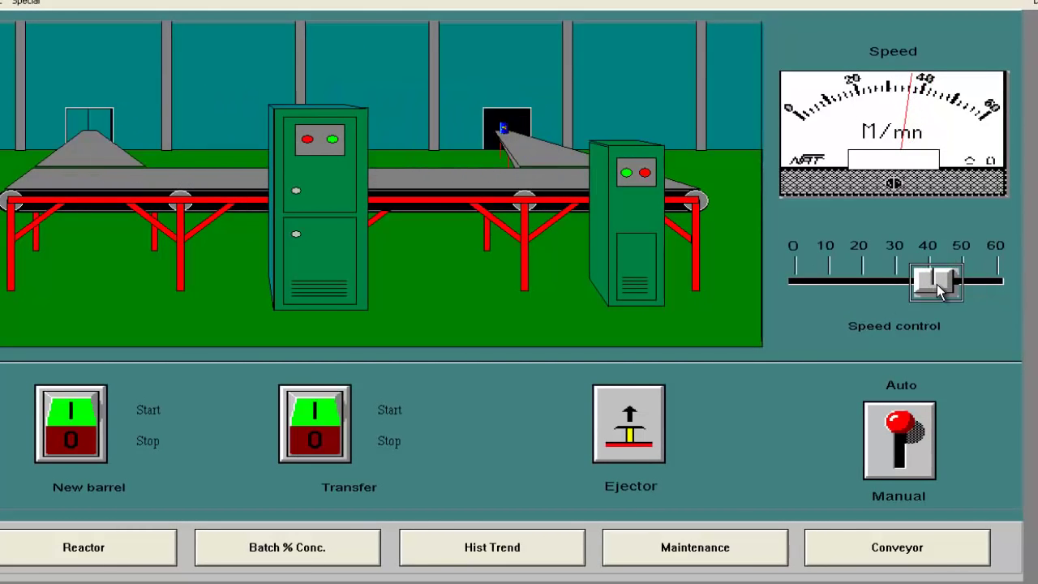
left_click_drag(937, 281, 872, 282)
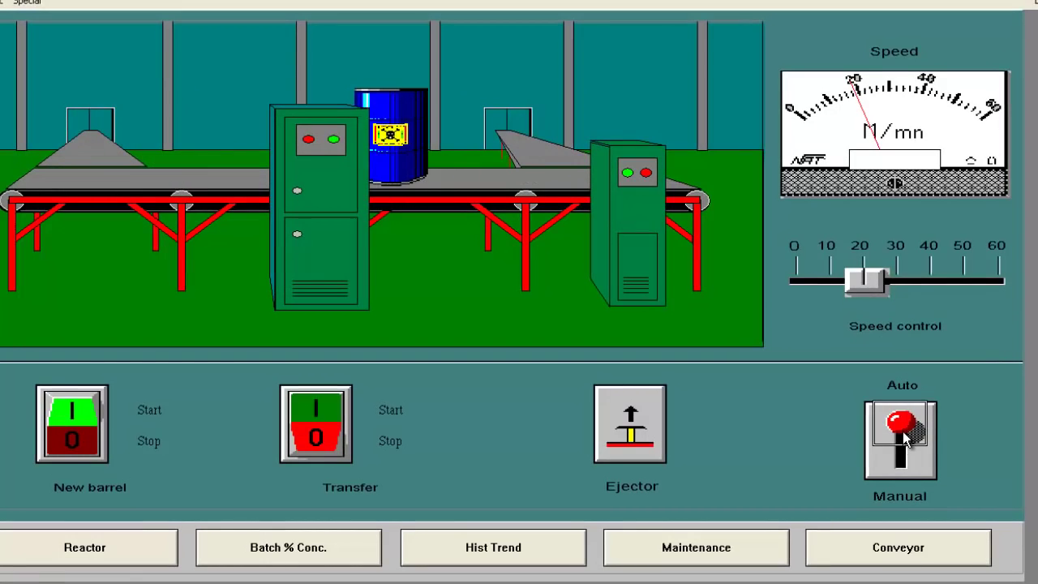
Switch the conveyor to Manual and toggle the New barrel Start/Stop switch on and off.
left_click(900, 440)
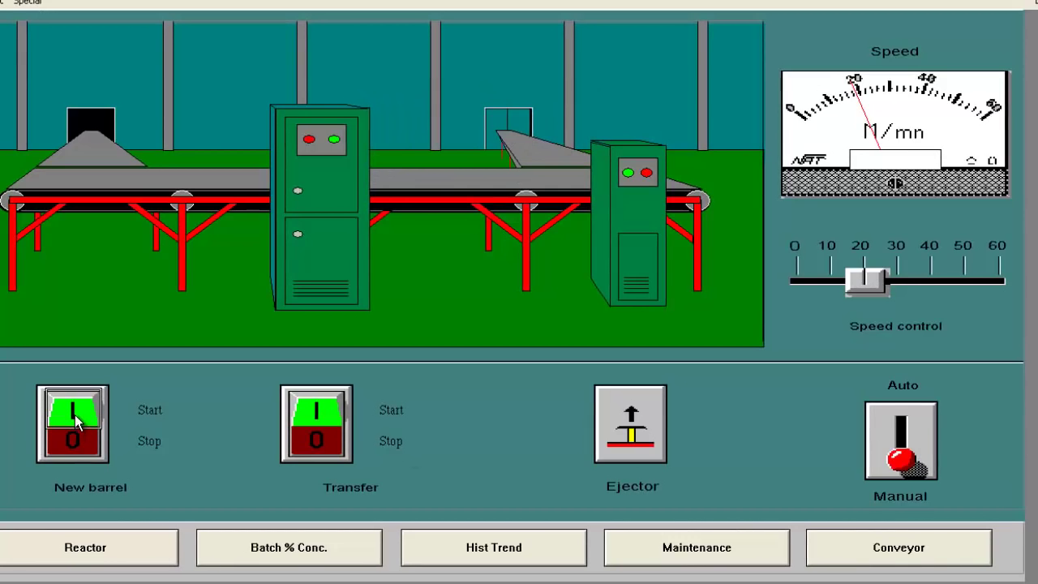
left_click(72, 405)
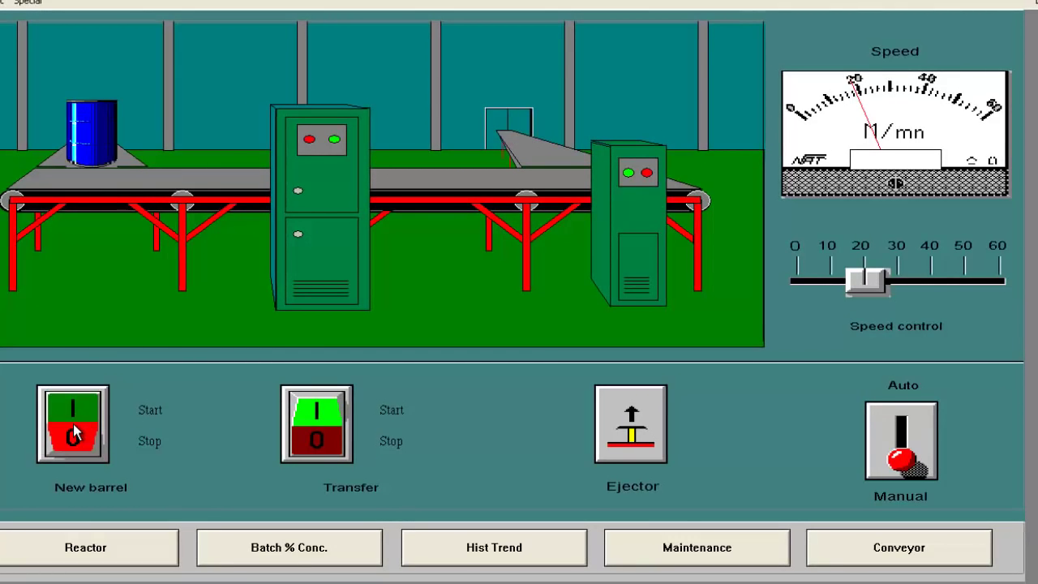
left_click(315, 414)
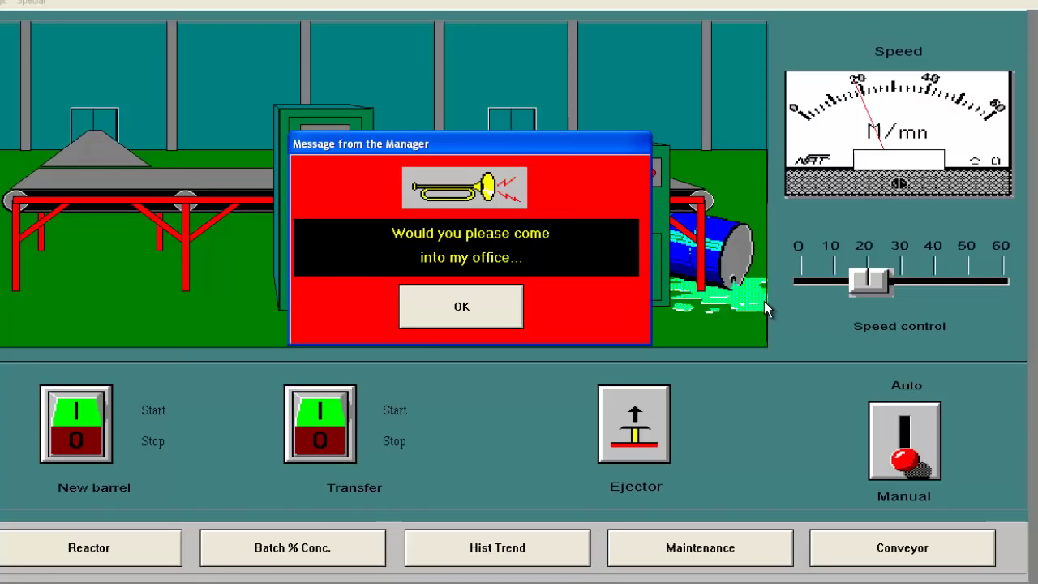
mouse_move(734, 320)
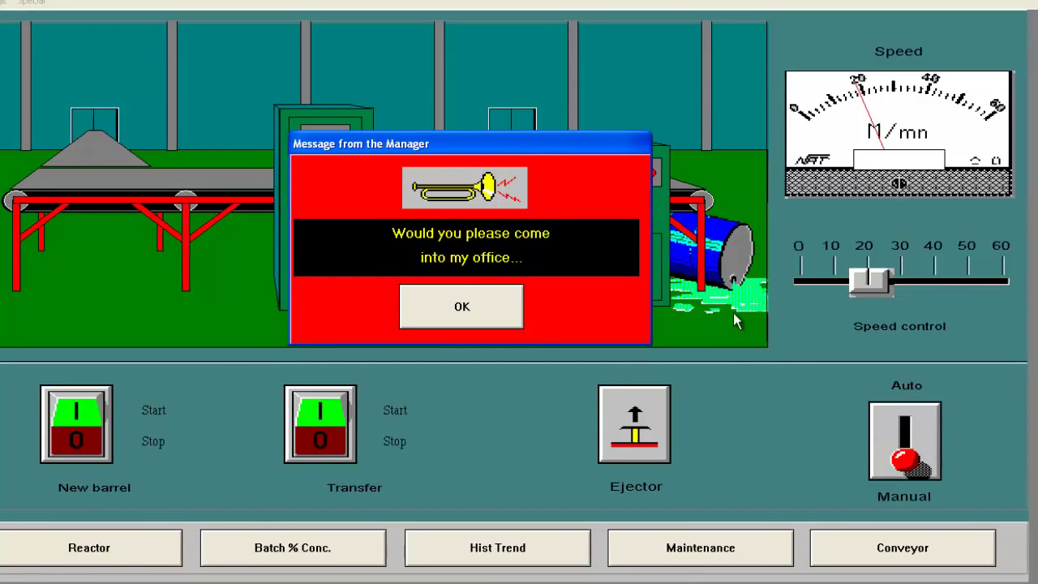
mouse_move(467, 147)
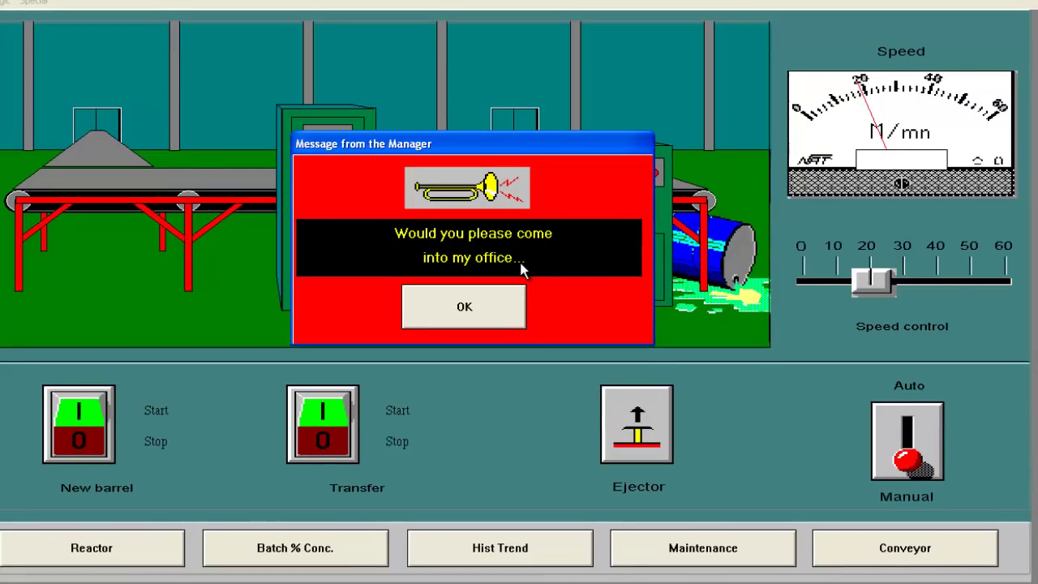
mouse_move(497, 270)
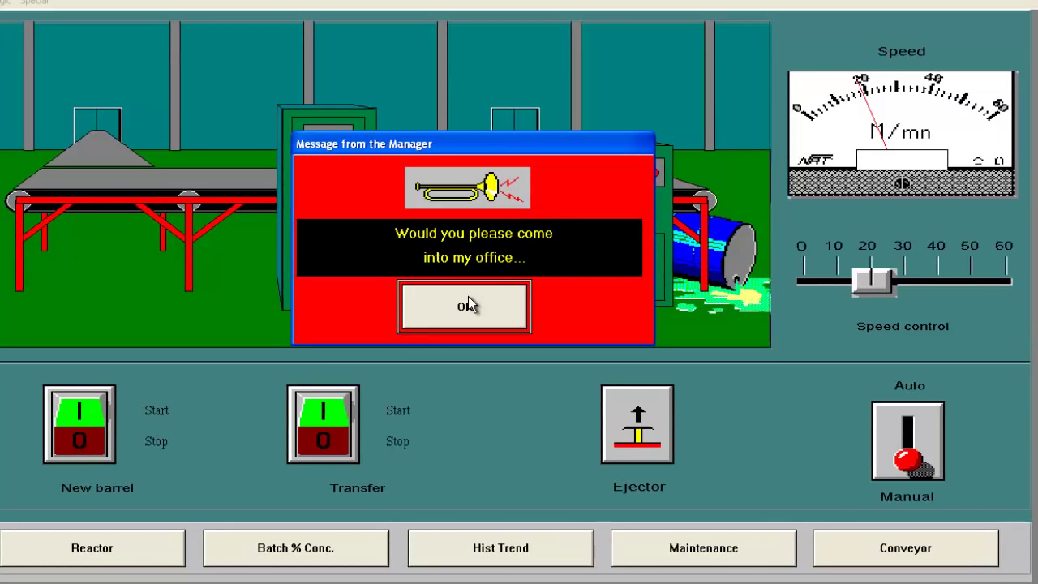
Acknowledge the 'Message from the Manager' dialog with OK.
left_click(464, 306)
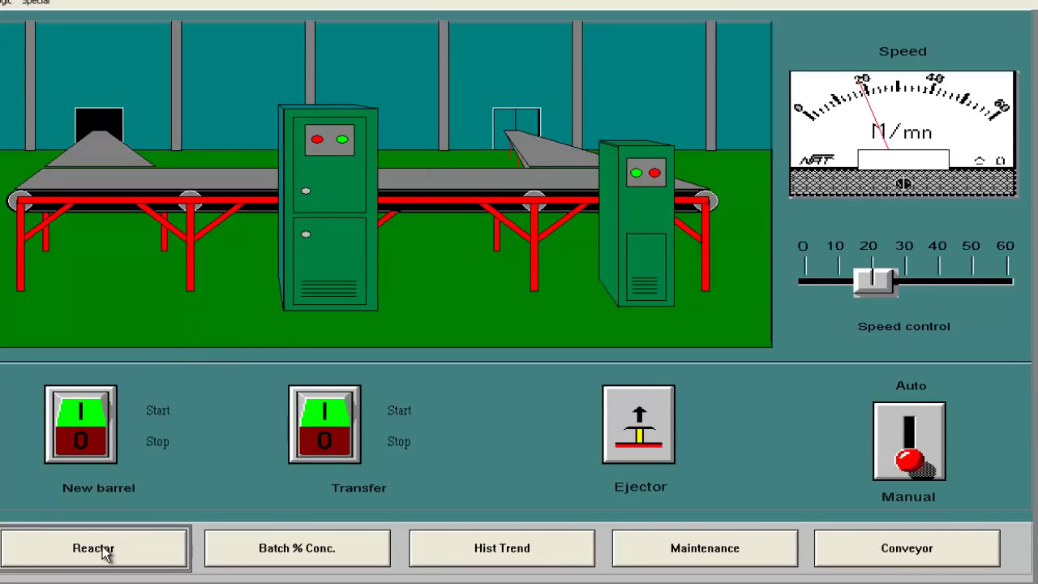
Switch to the Plant 31 Reactor screen and acknowledge all real-time alarms with Ack all (F9).
left_click(94, 547)
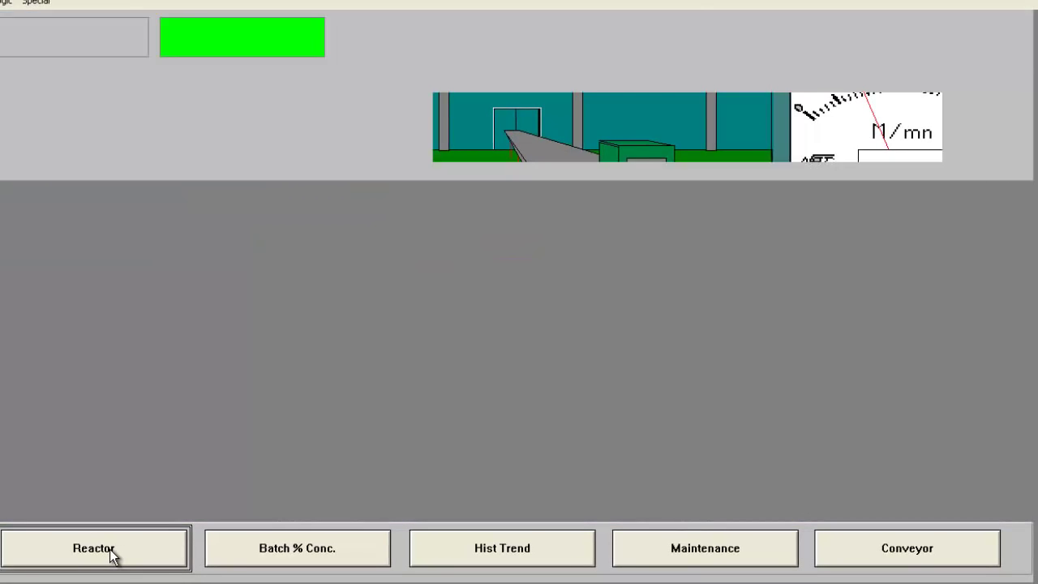
left_click(94, 547)
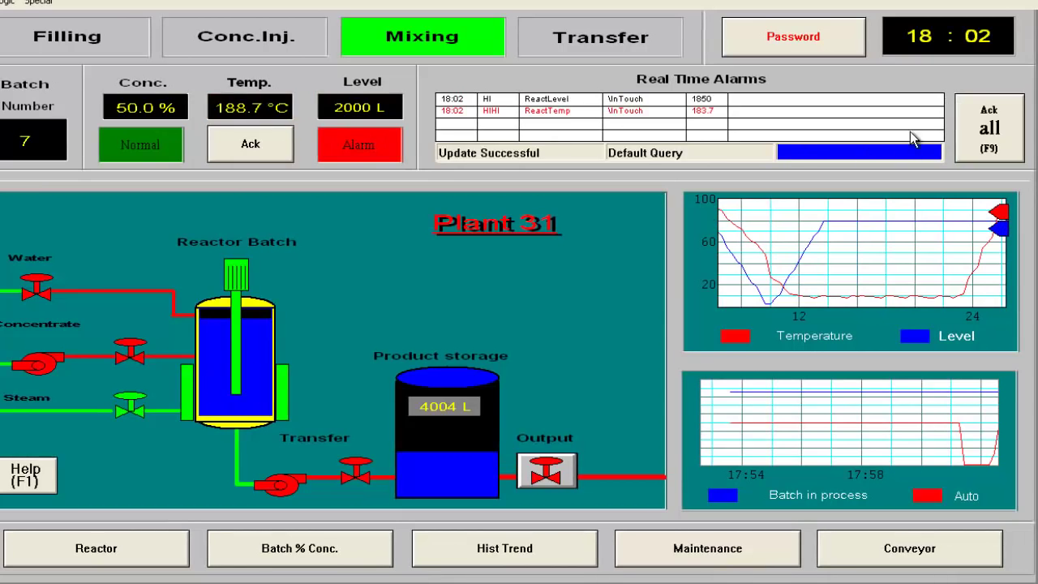
left_click(600, 36)
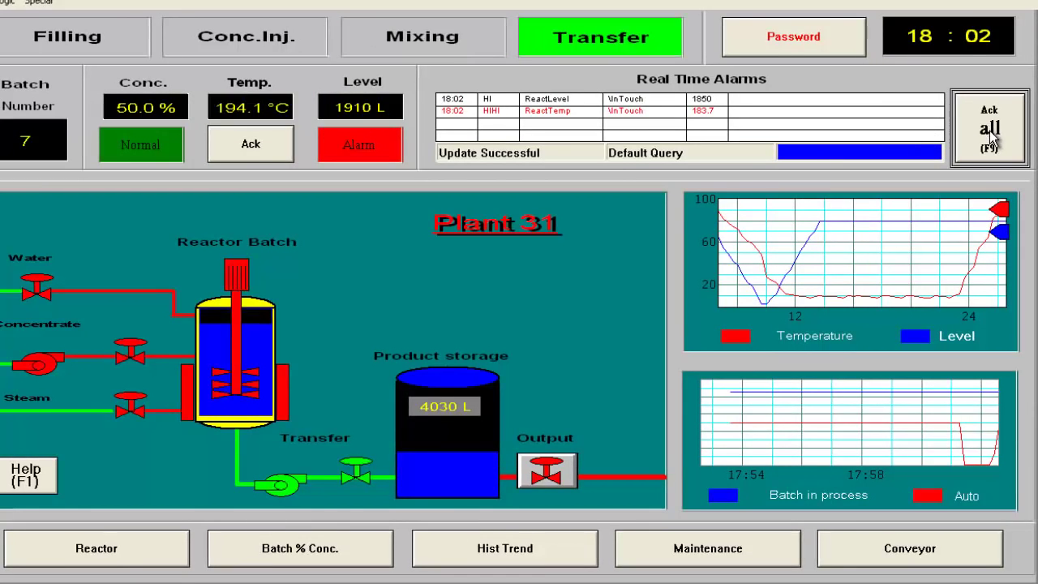
left_click(989, 128)
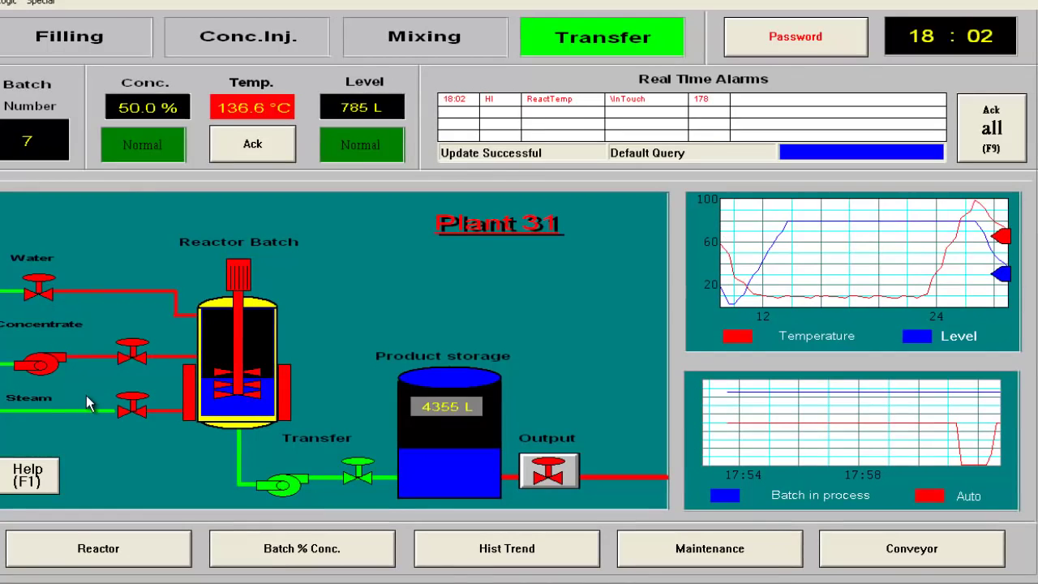
Open the water valve and set batch 8 concentration to 78%, then exit the dialog.
left_click(549, 470)
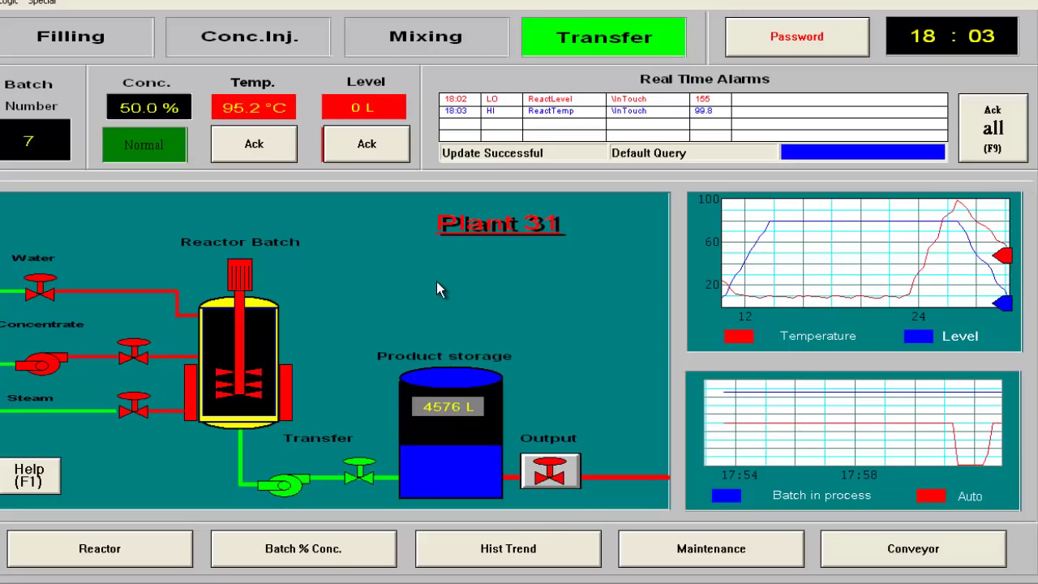
left_click(71, 37)
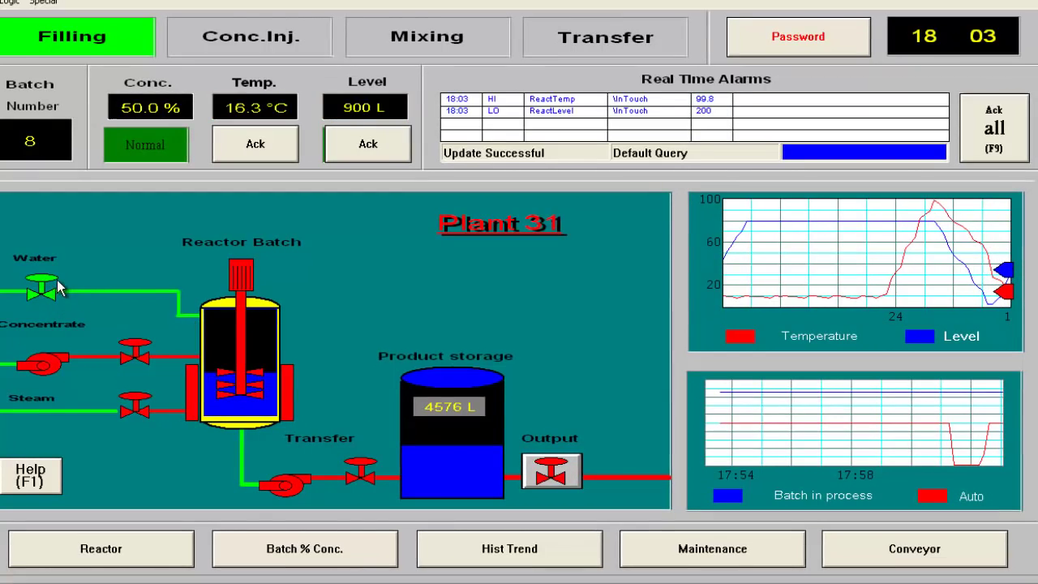
left_click(250, 37)
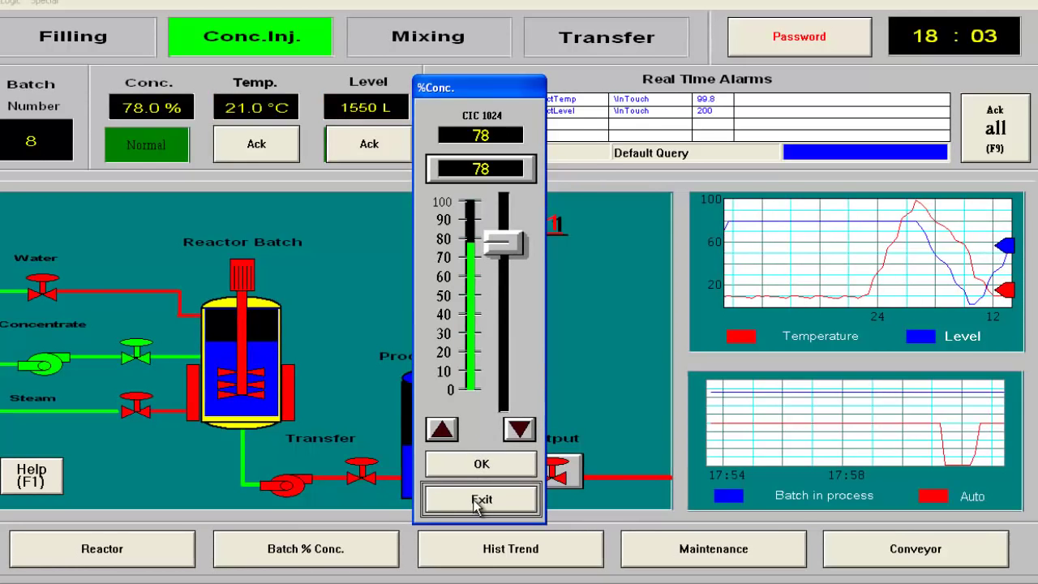
left_click(480, 499)
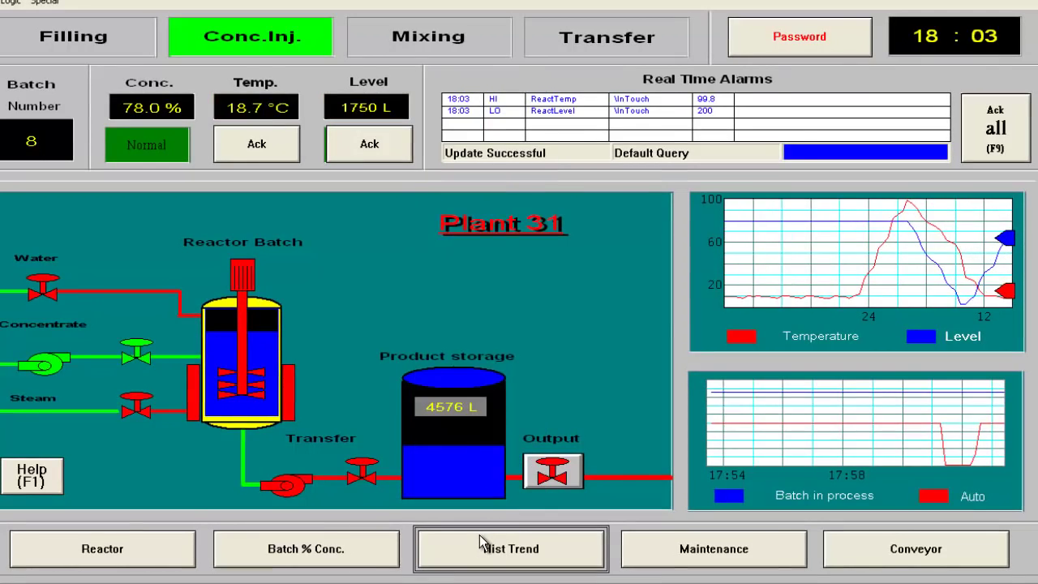
Show the Hist Trend chart of the reactor and product tags.
left_click(511, 550)
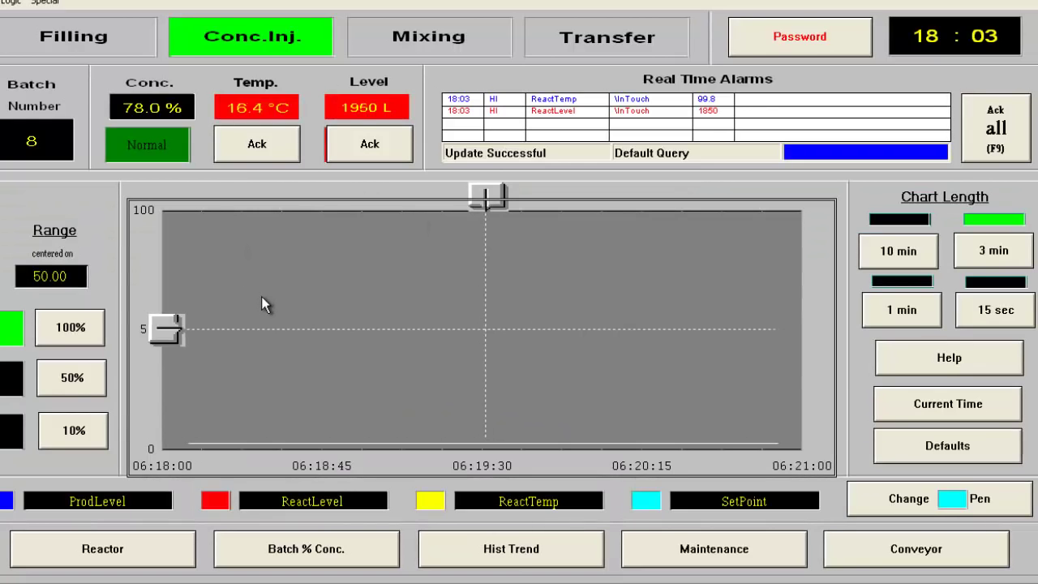
left_click(429, 37)
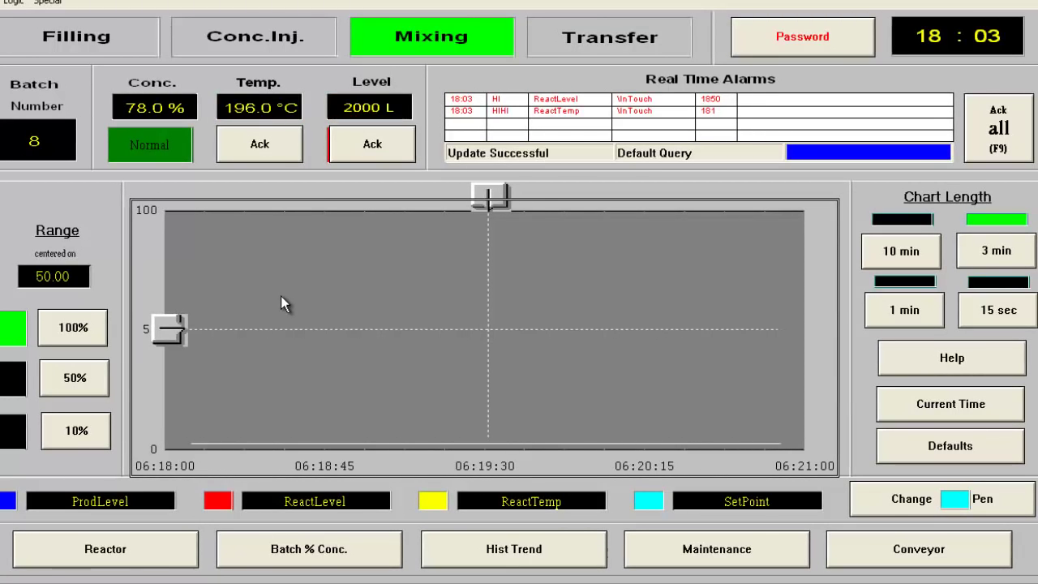
left_click(609, 36)
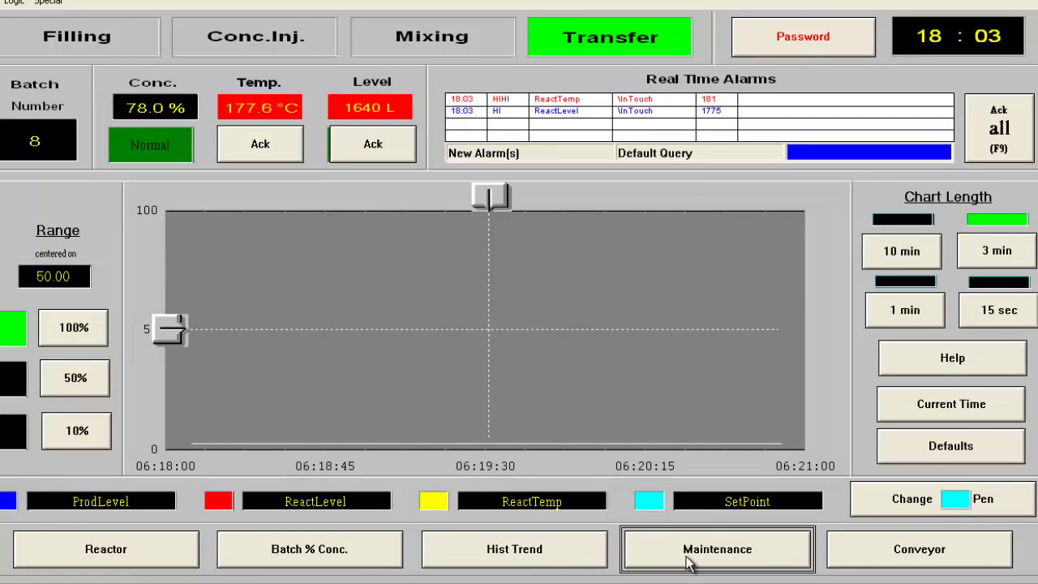
left_click(716, 549)
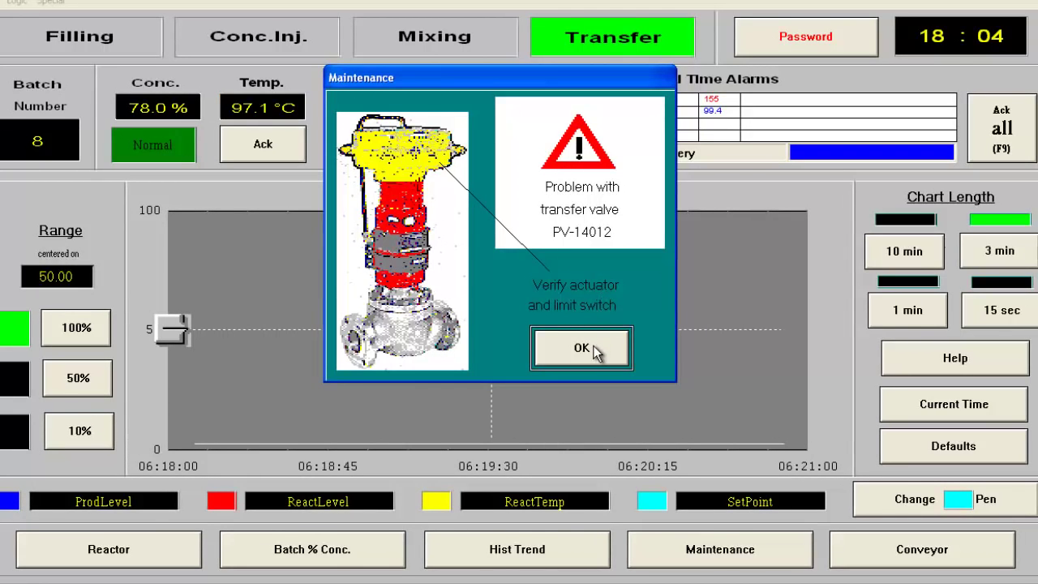
left_click(581, 348)
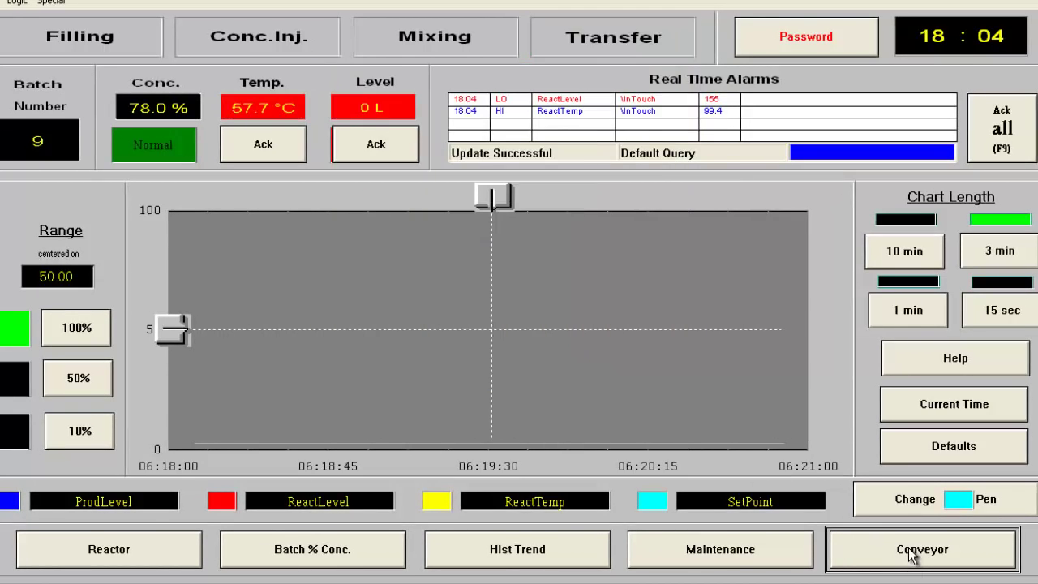
Return to the Conveyor screen and release a new barrel onto the belt.
left_click(922, 549)
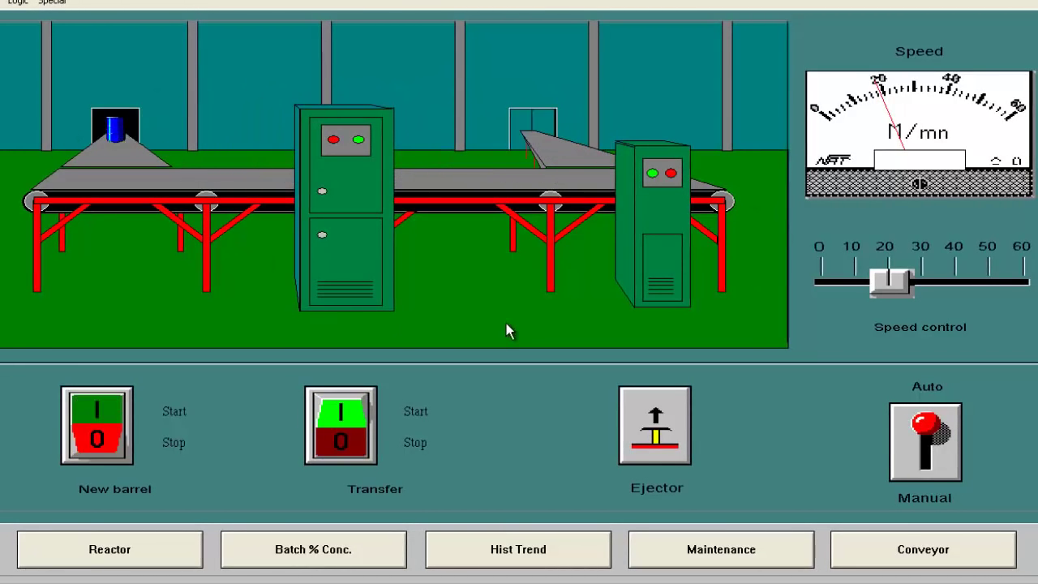
left_click(96, 411)
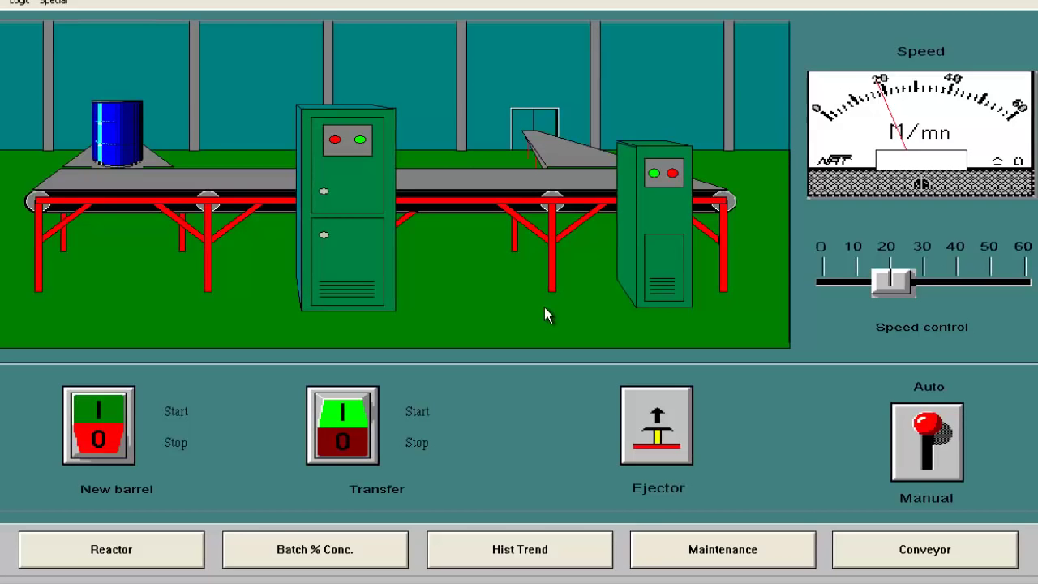
left_click(97, 410)
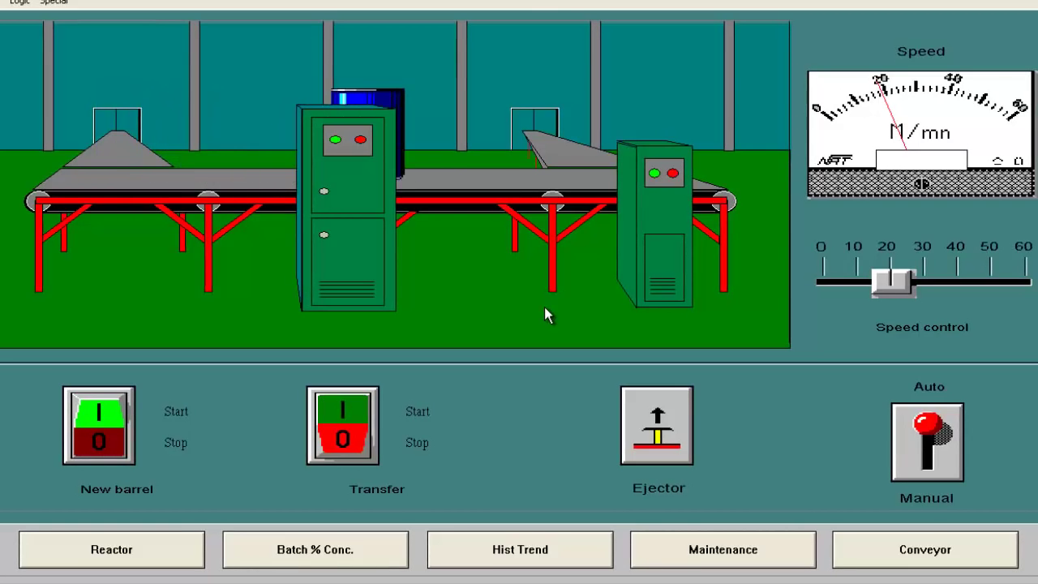